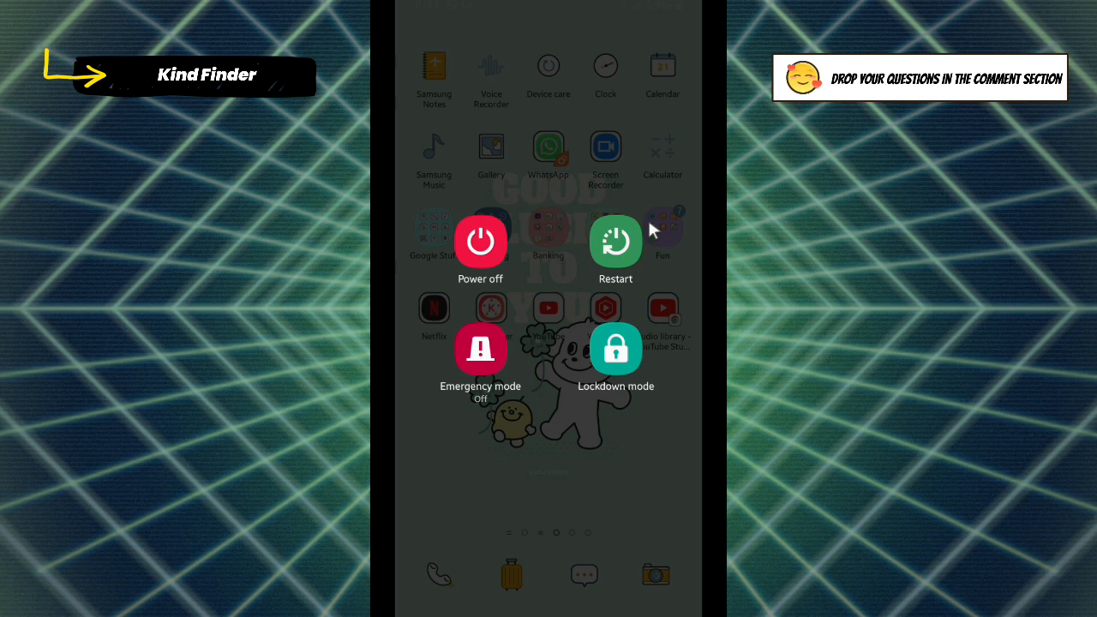
mouse_move(567, 135)
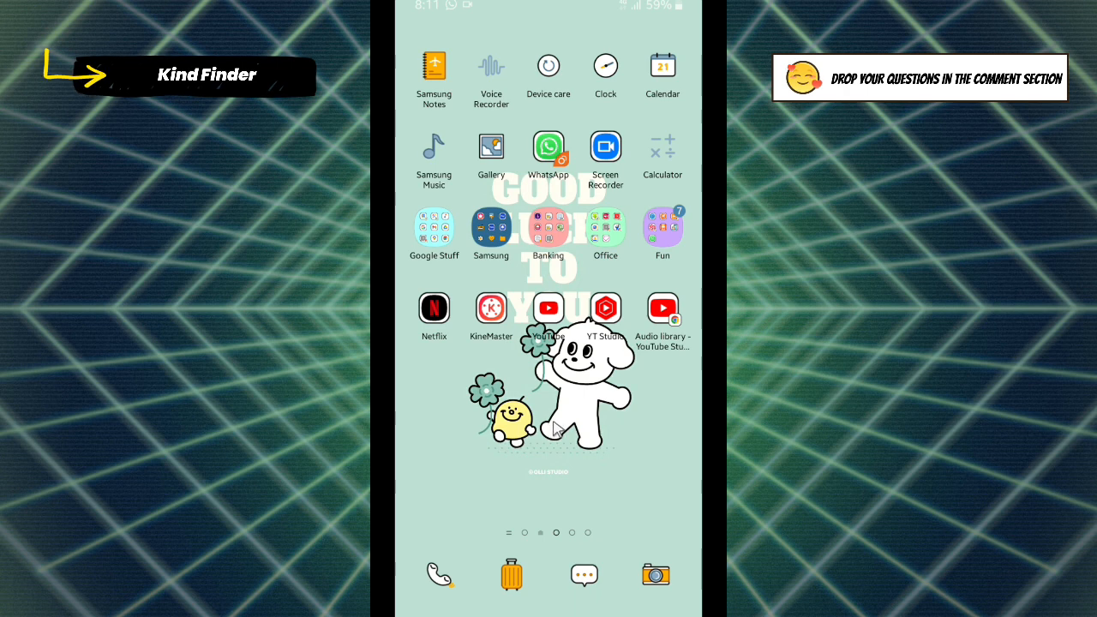
mouse_move(549, 409)
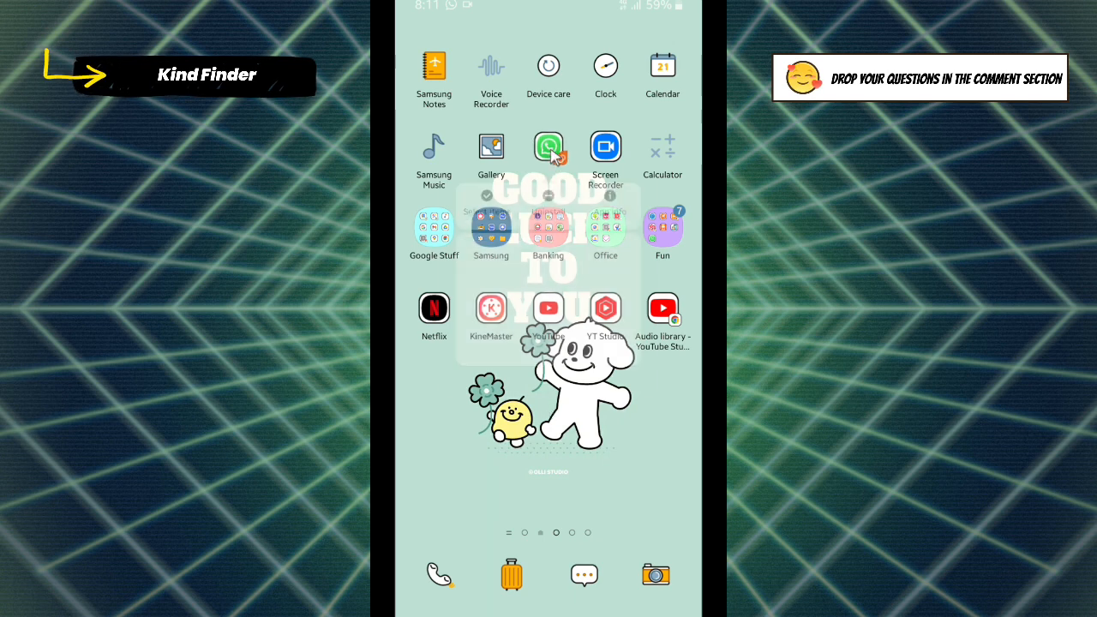
Long-press the WhatsApp icon and choose App info from its shortcut menu.
left_click(548, 145)
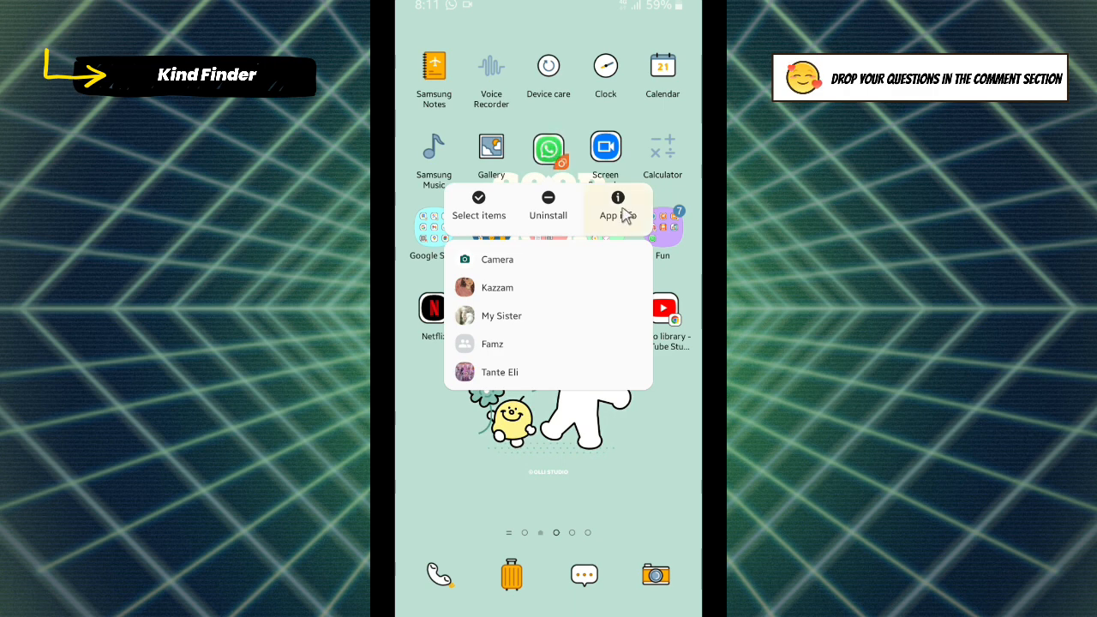
left_click(617, 208)
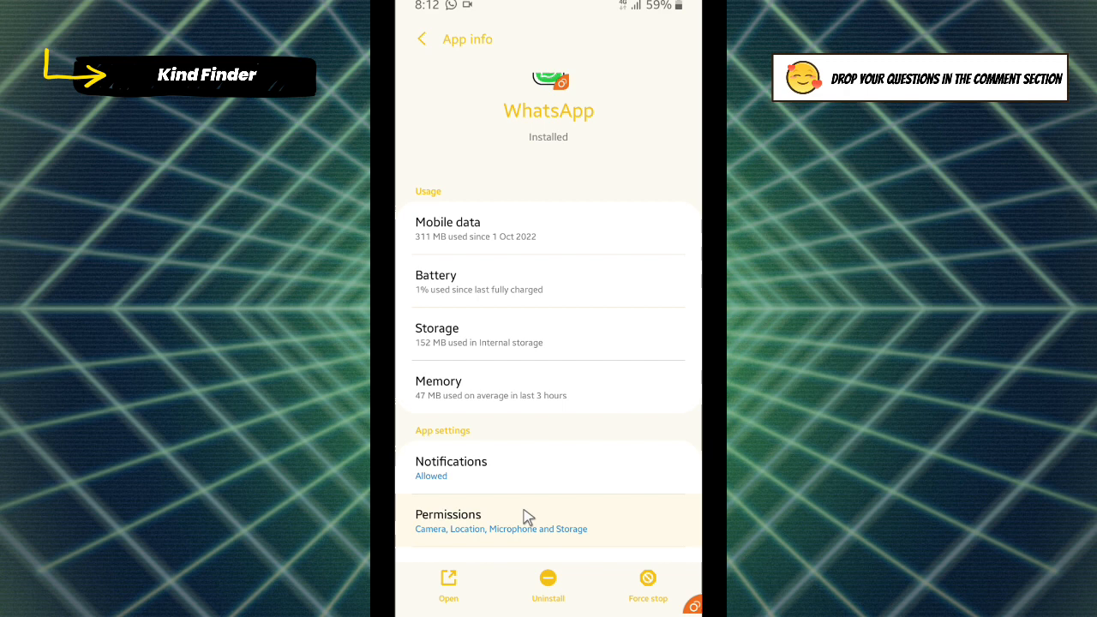
mouse_move(465, 528)
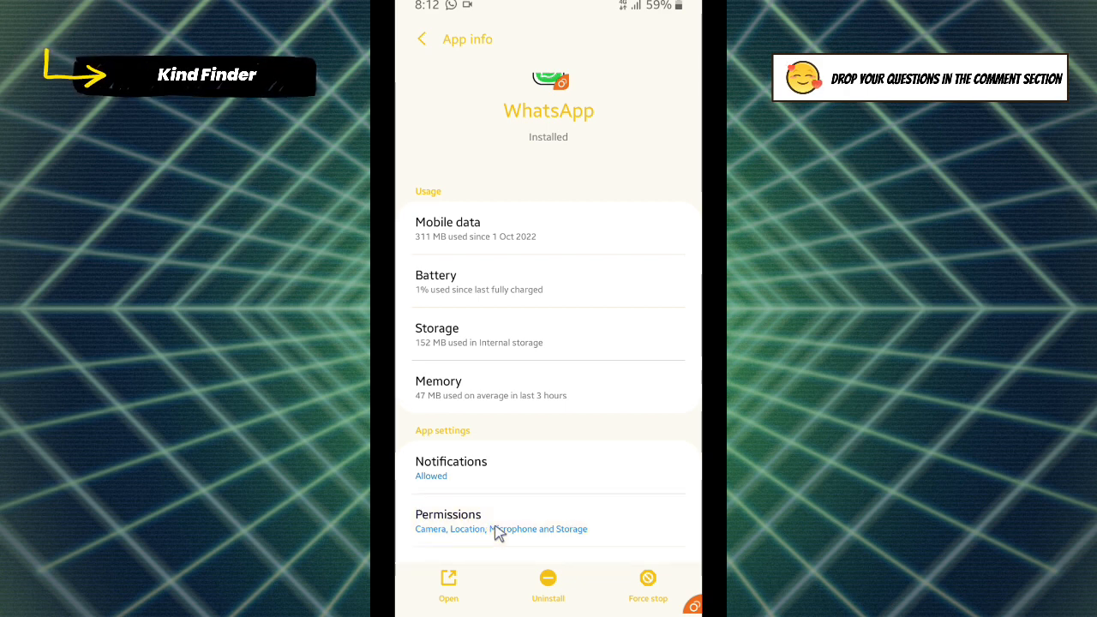
Set WhatsApp's Contacts permission to Allow, then exit Settings to the home screen.
left_click(502, 519)
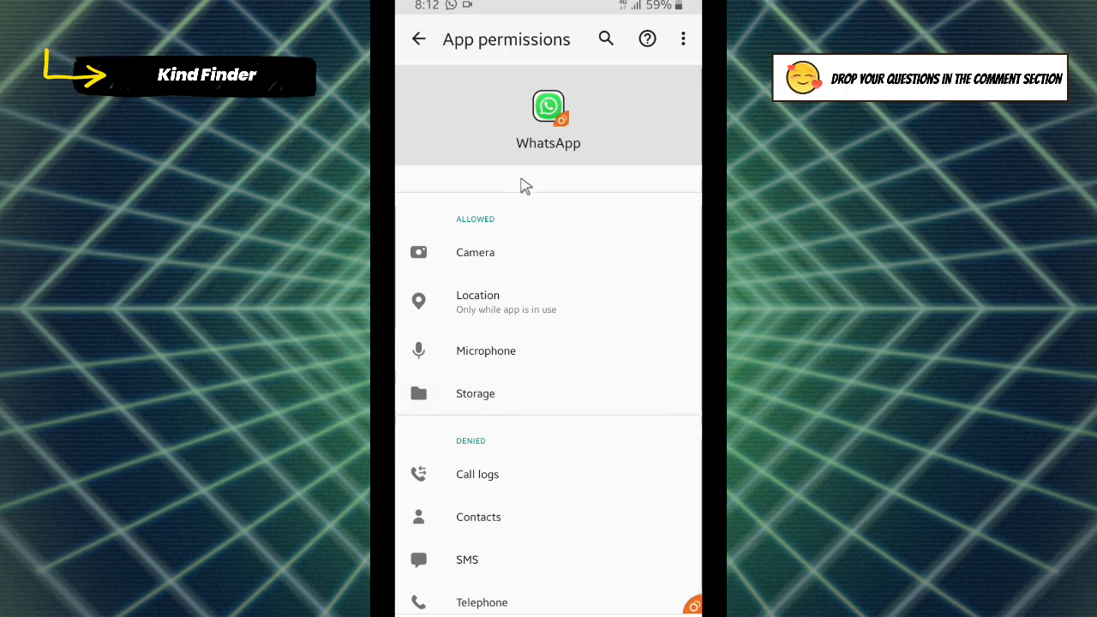
mouse_move(469, 232)
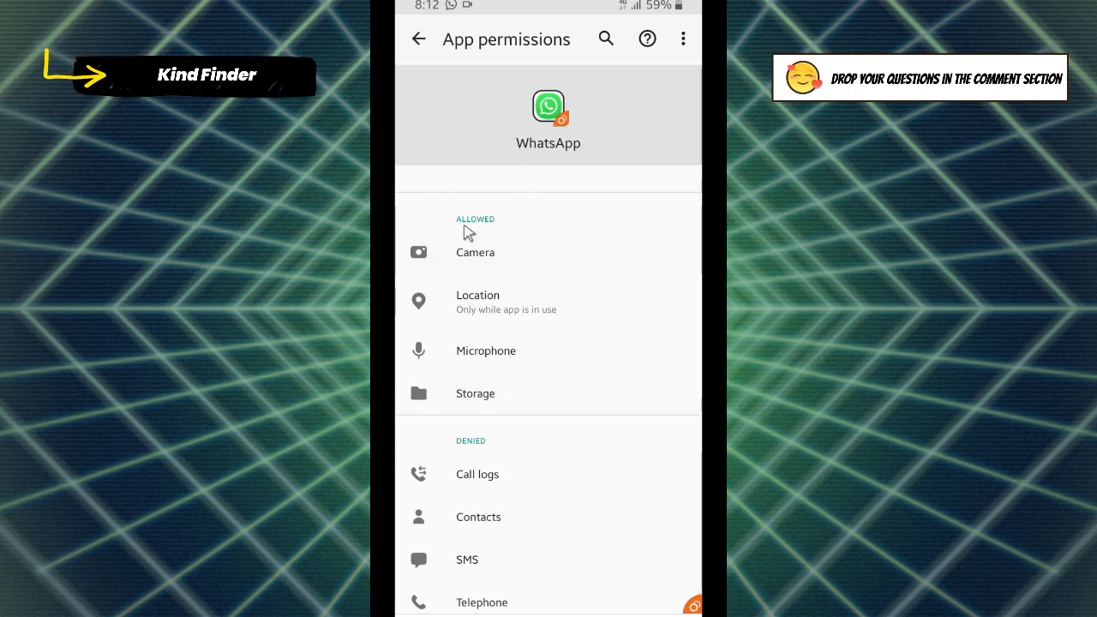
mouse_move(533, 198)
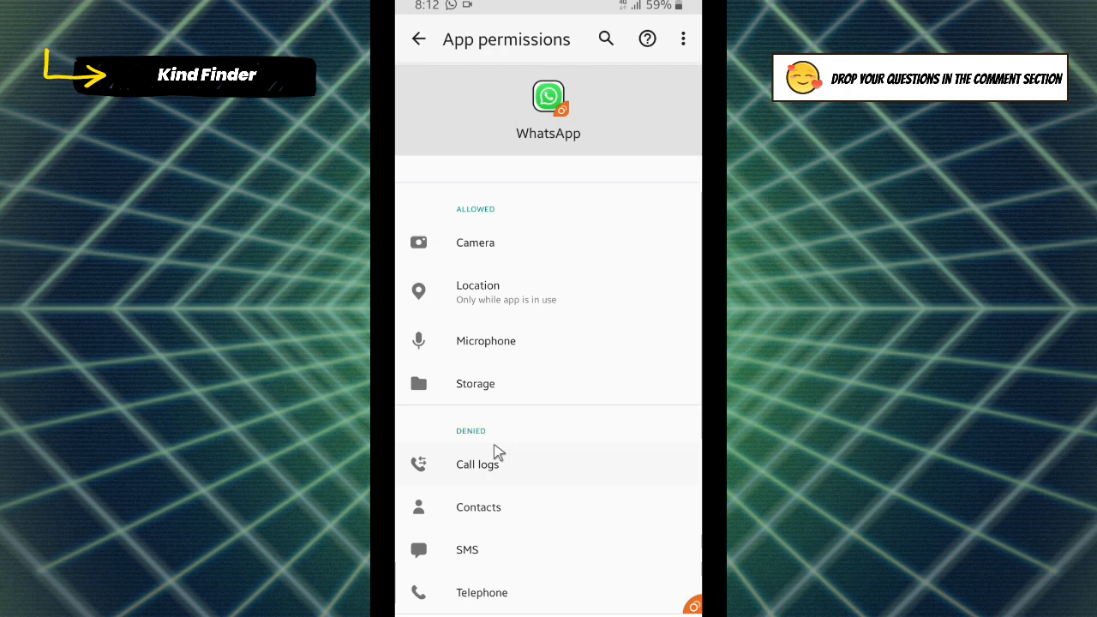
mouse_move(489, 520)
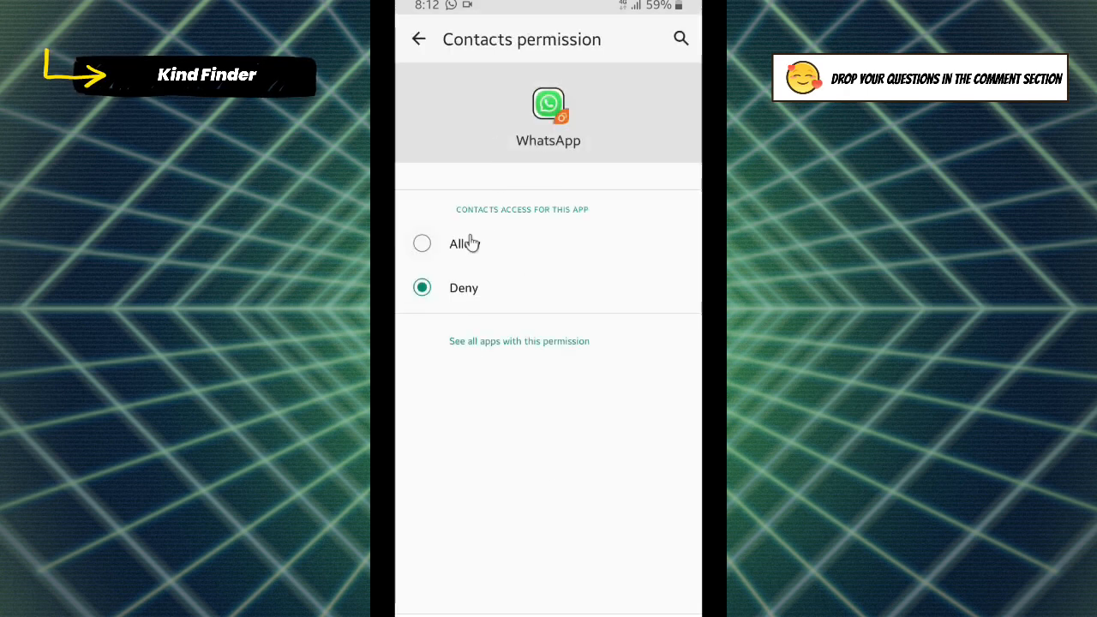
left_click(422, 243)
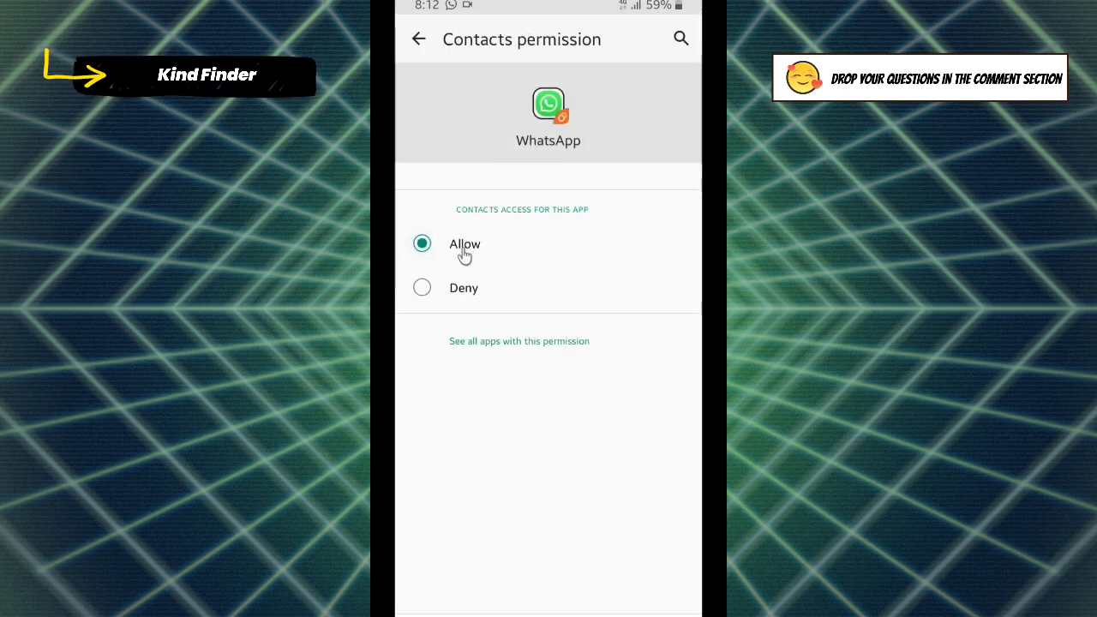
left_click(419, 38)
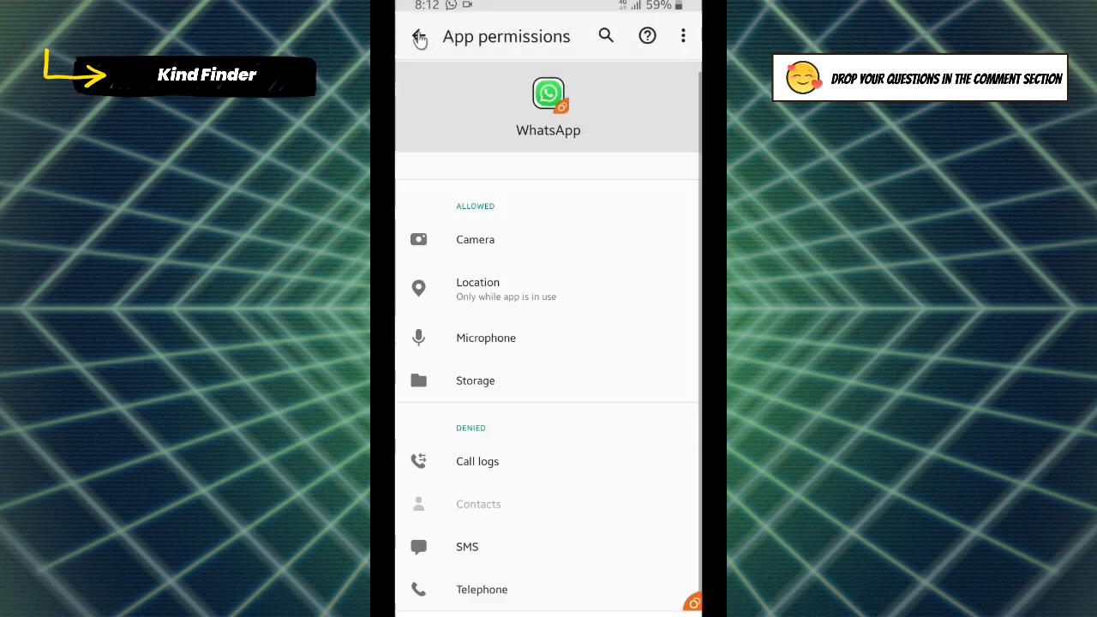
left_click(420, 36)
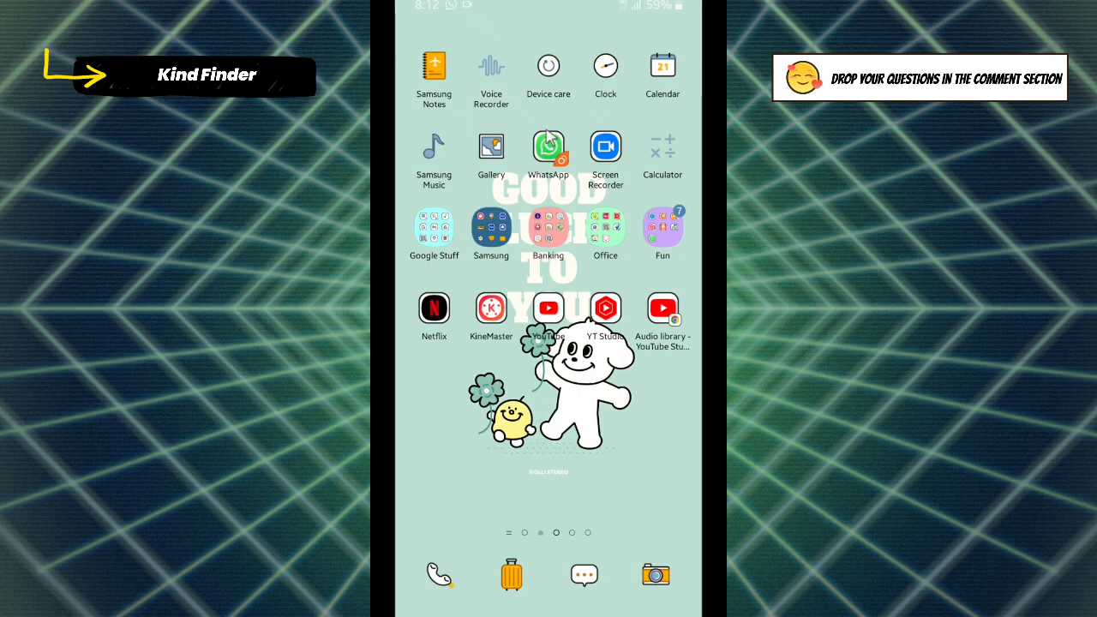
Launch WhatsApp from its home screen icon to reach the four-conversation chat list.
left_click(548, 146)
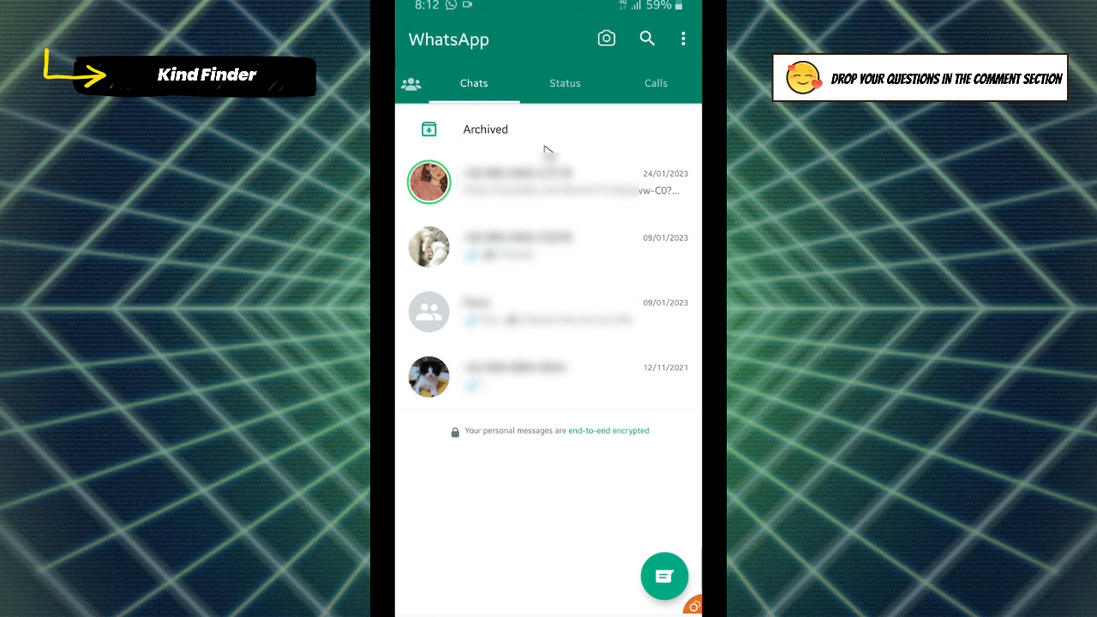
mouse_move(564, 436)
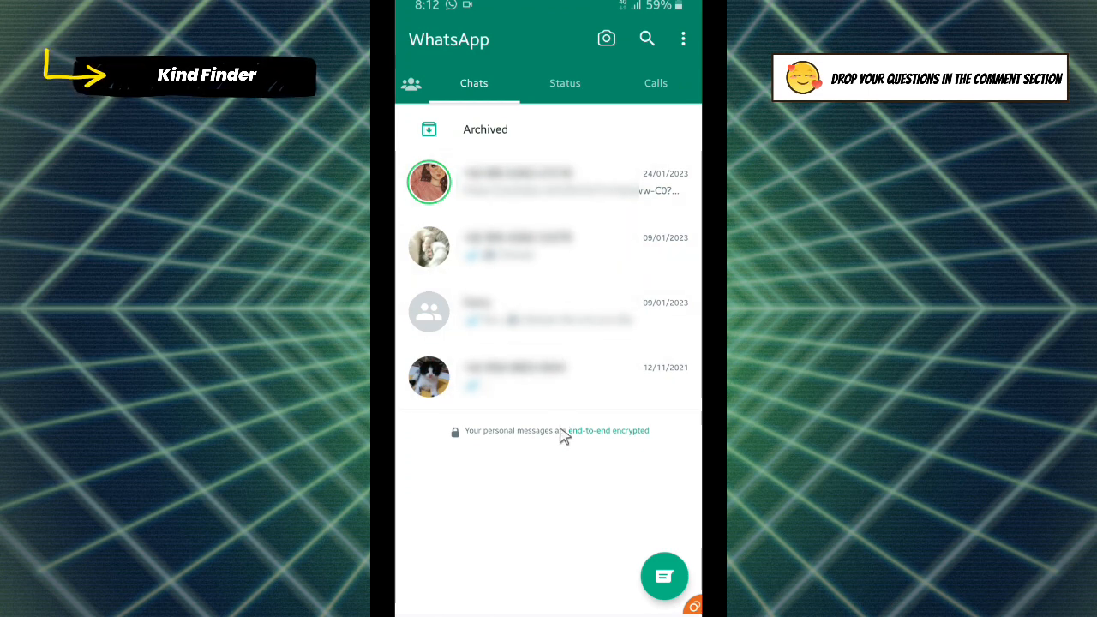
mouse_move(660, 544)
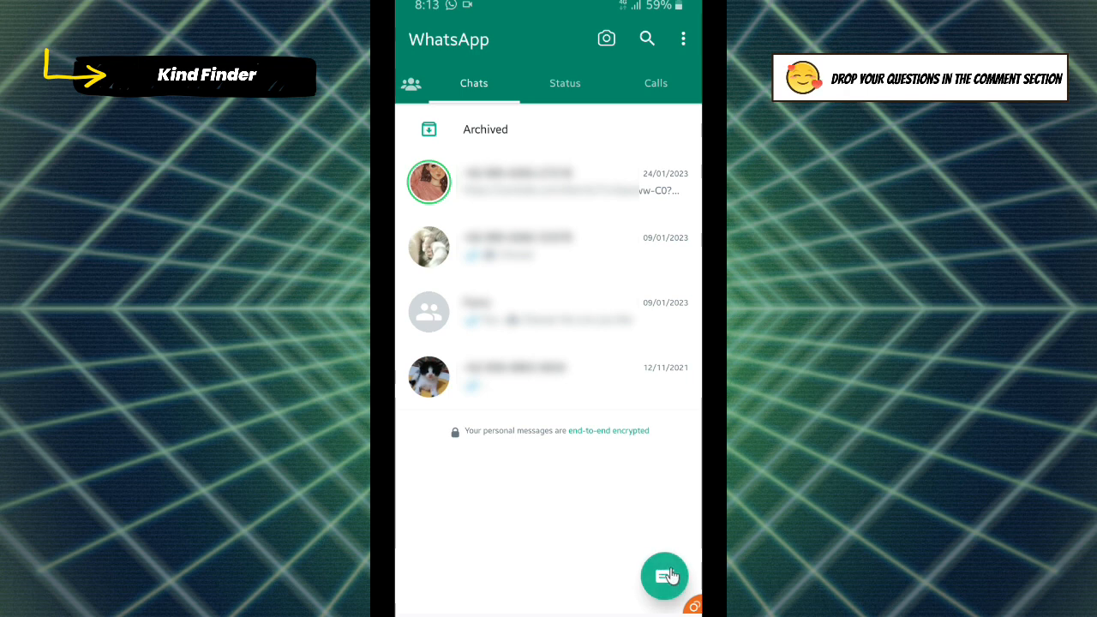
Refresh contacts from the new chat picker so 700 names load, then return to Chats.
left_click(664, 576)
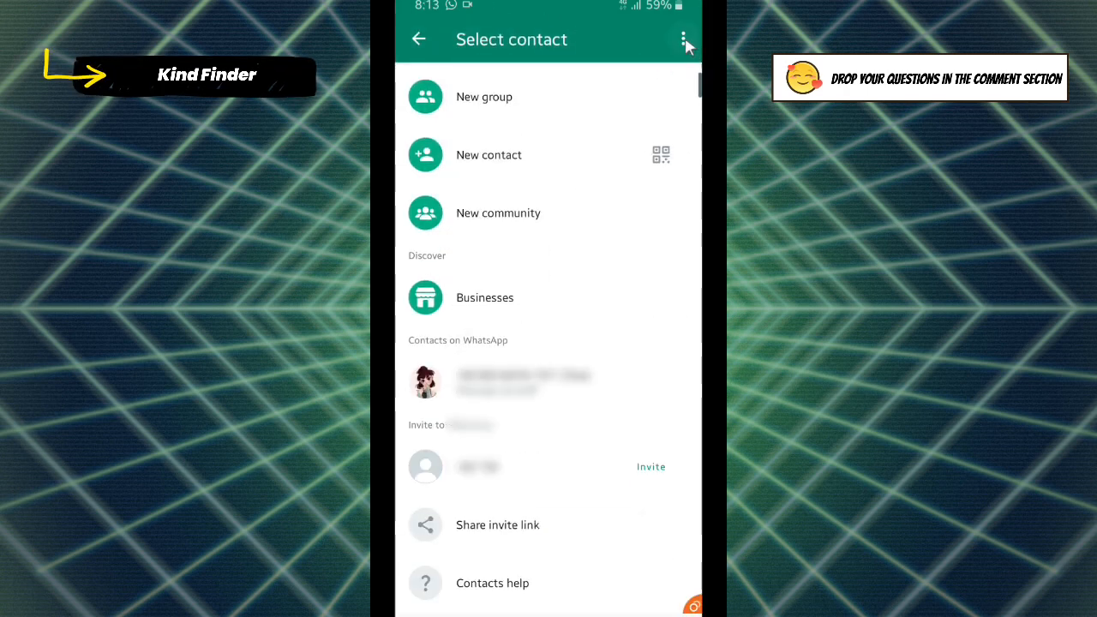
mouse_move(685, 40)
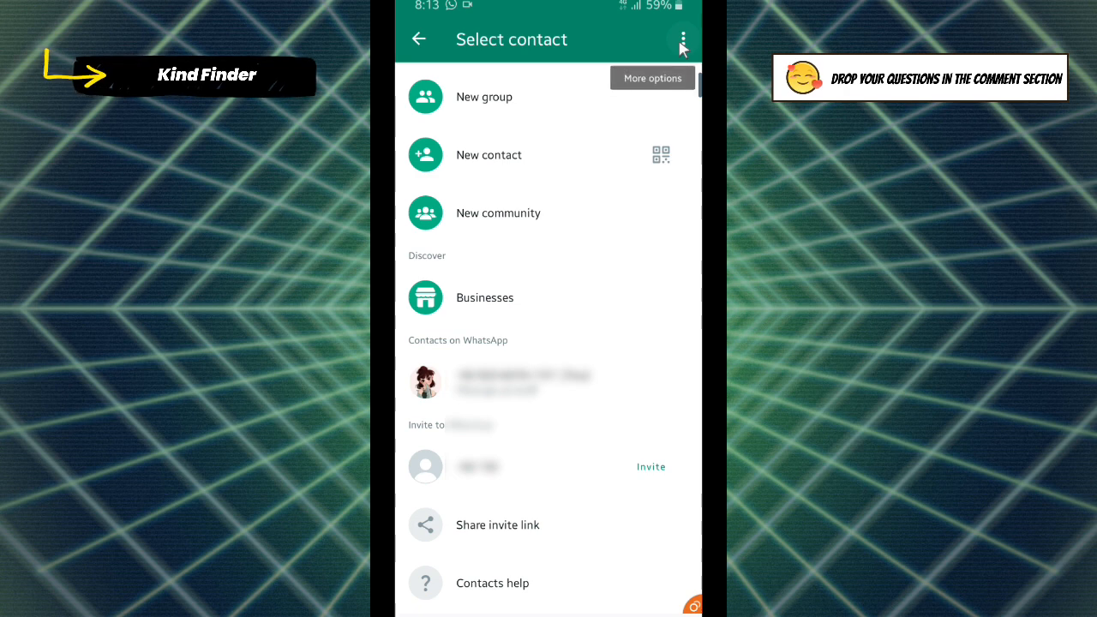
left_click(683, 39)
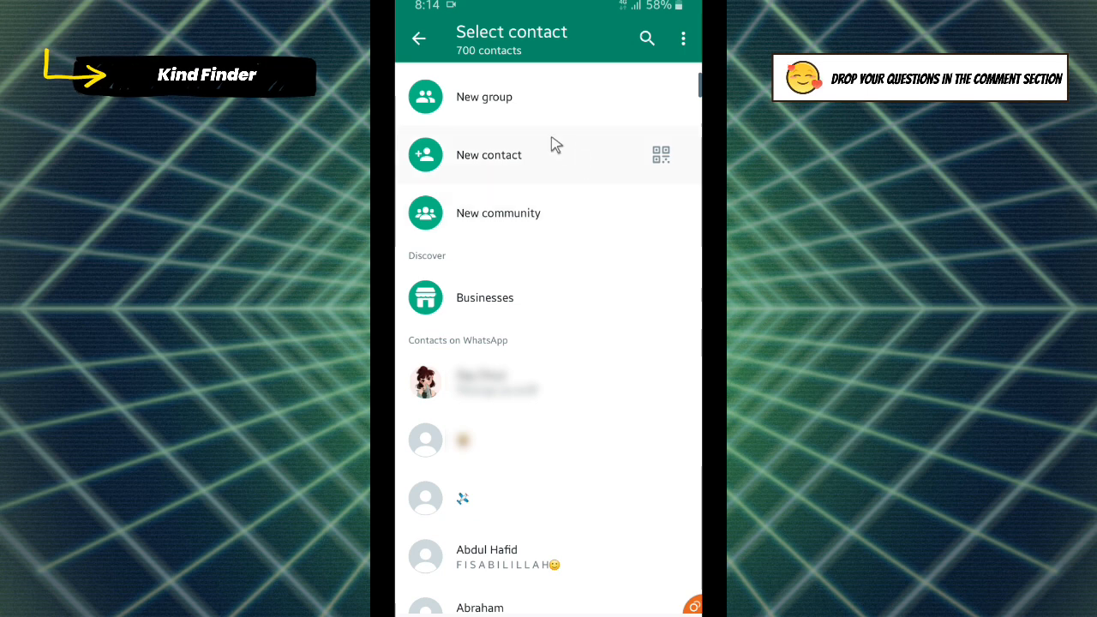
left_click(418, 39)
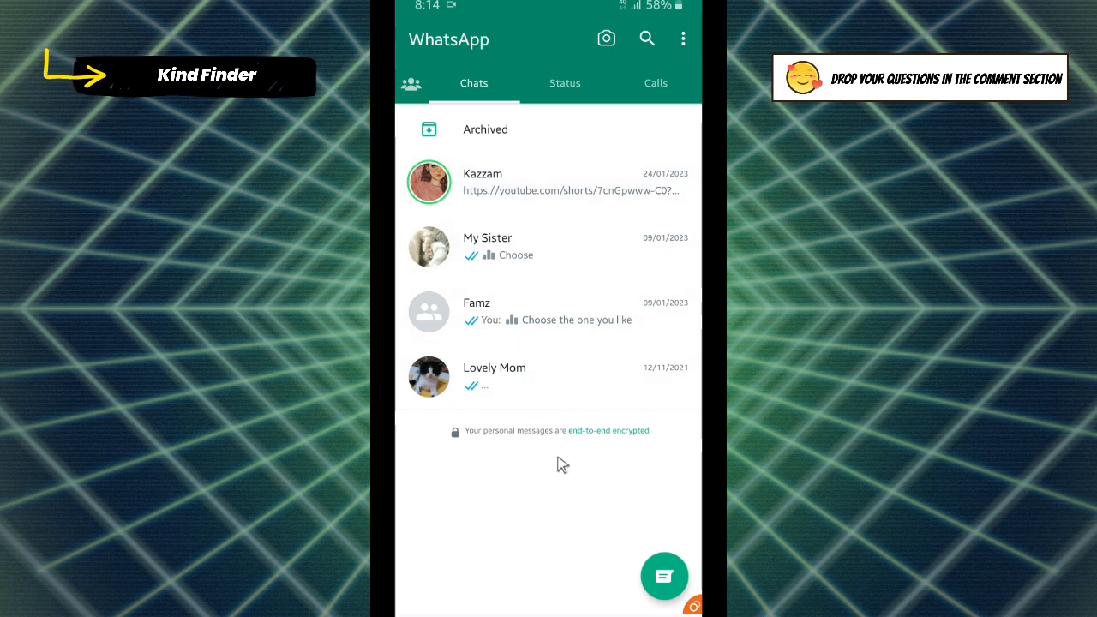
mouse_move(557, 153)
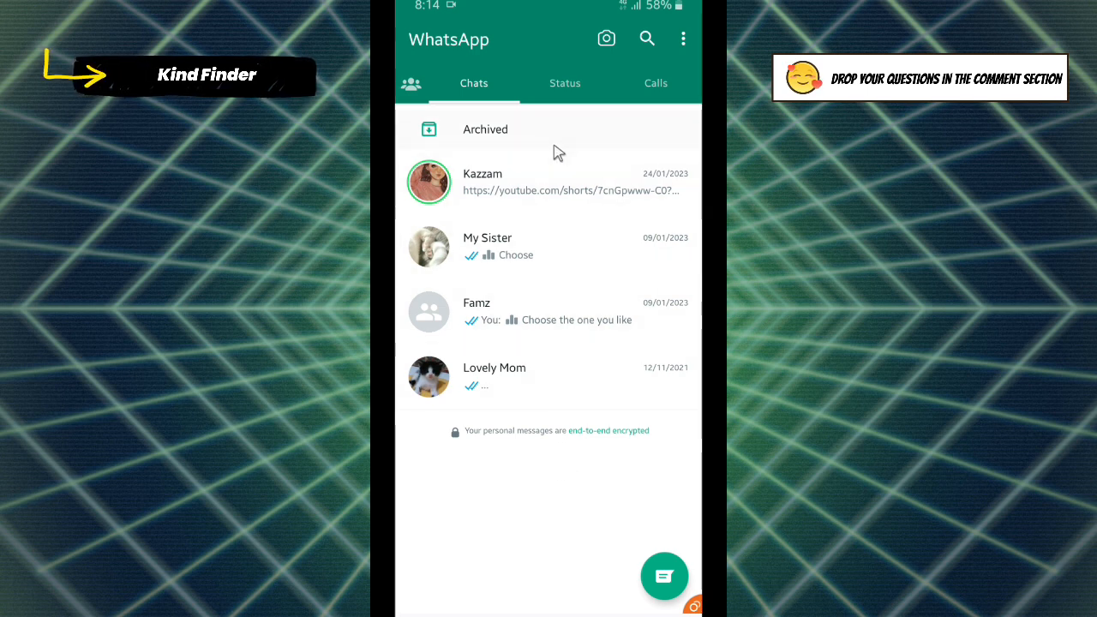
mouse_move(486, 192)
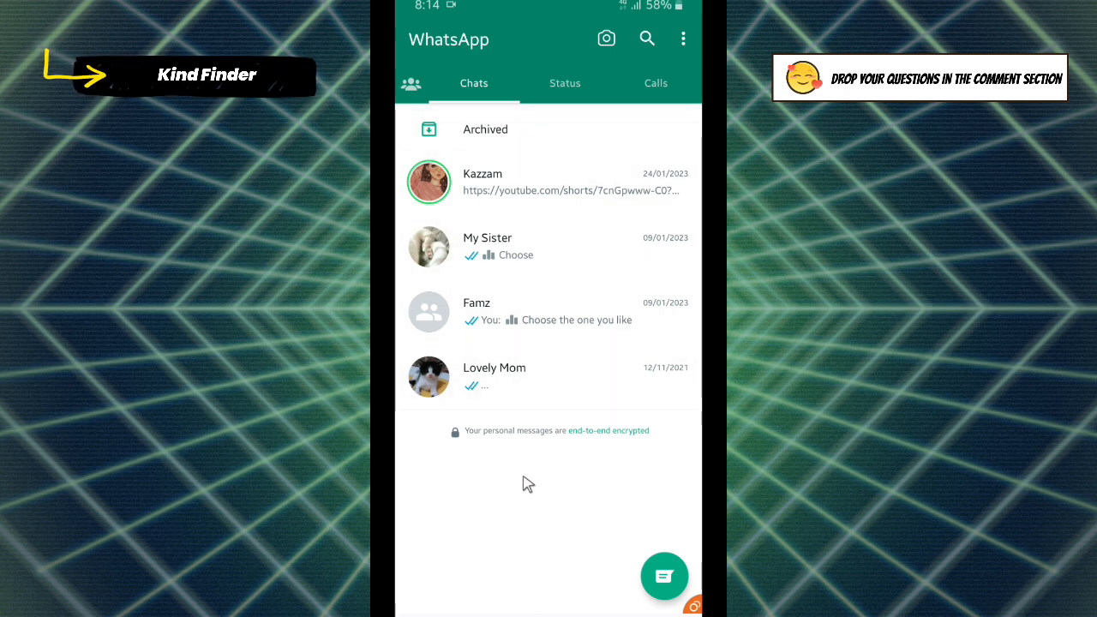
mouse_move(495, 420)
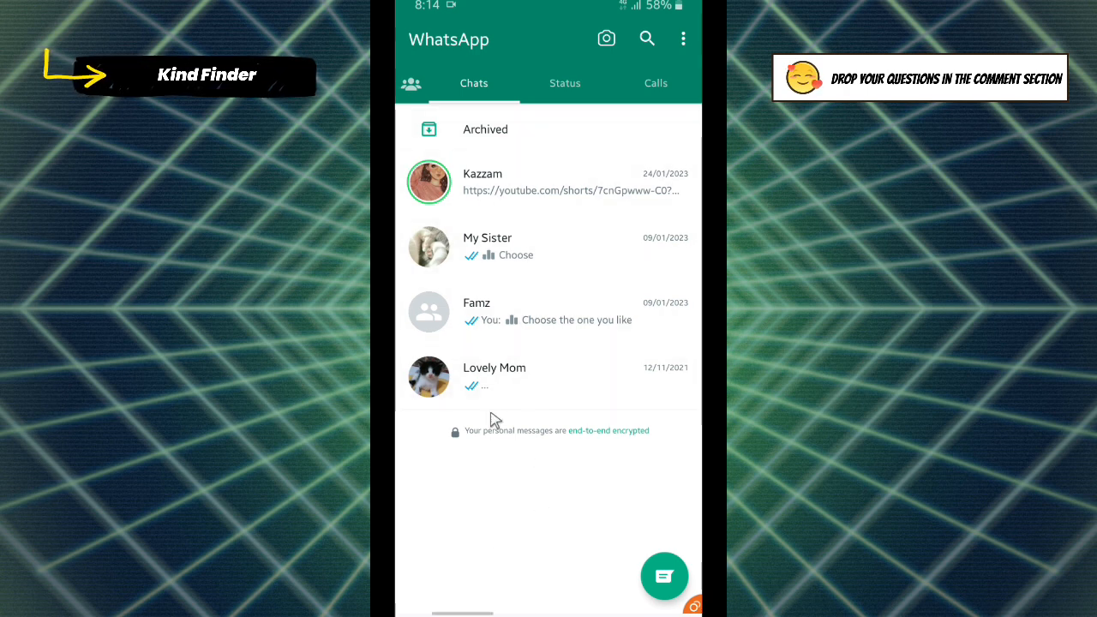